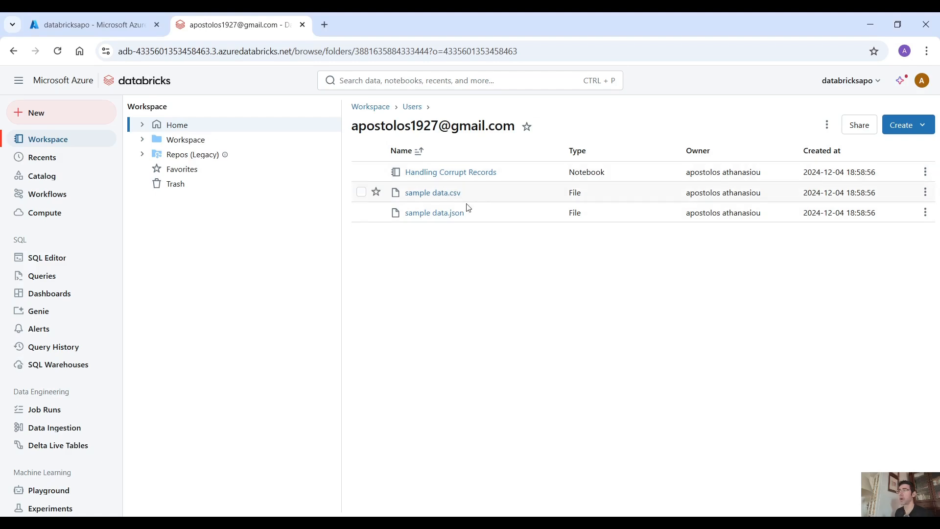
# Step: Open the sample data.csv file and highlight Bob's row with the malformed age
pyautogui.click(432, 192)
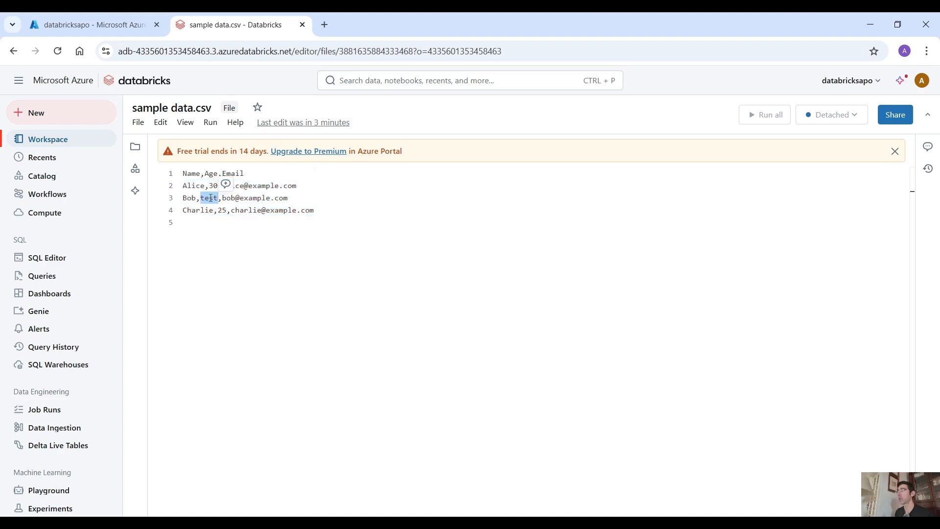
pyautogui.moveTo(213, 185)
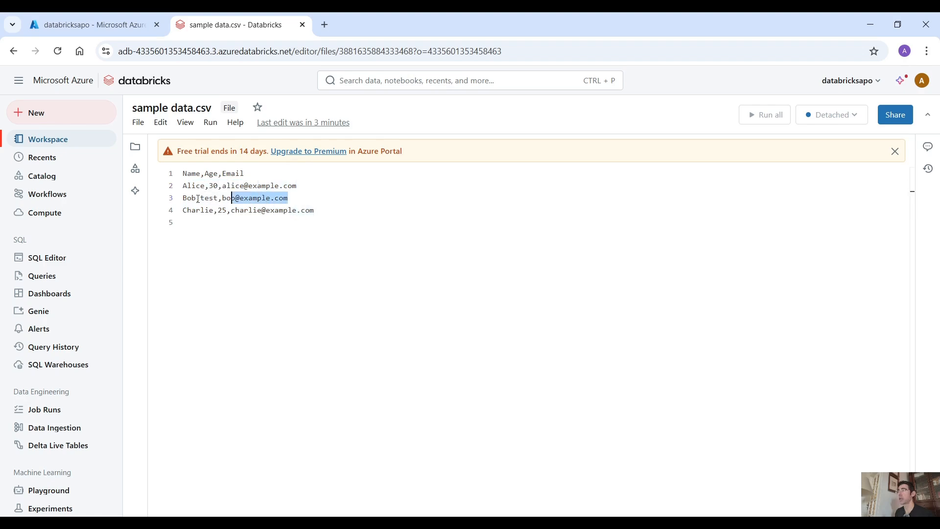
pyautogui.tripleClick(234, 198)
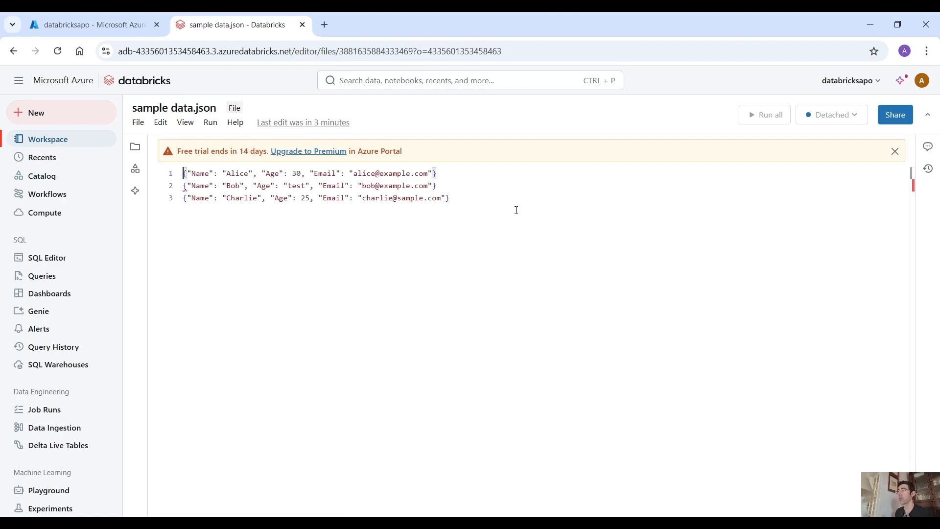
pyautogui.doubleClick(297, 186)
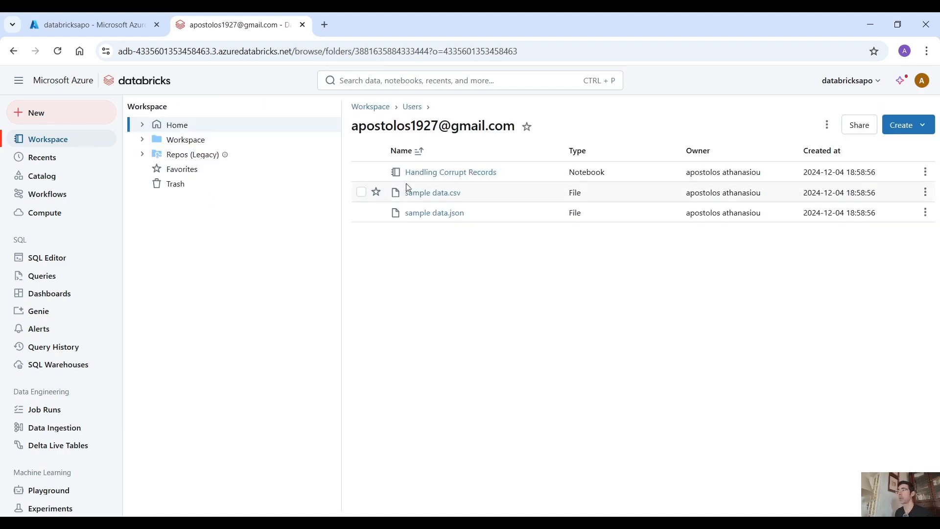
# Step: Open the Handling Corrupt Records notebook and highlight the PERMISSIVE and corrupt-record column explanation
pyautogui.click(451, 172)
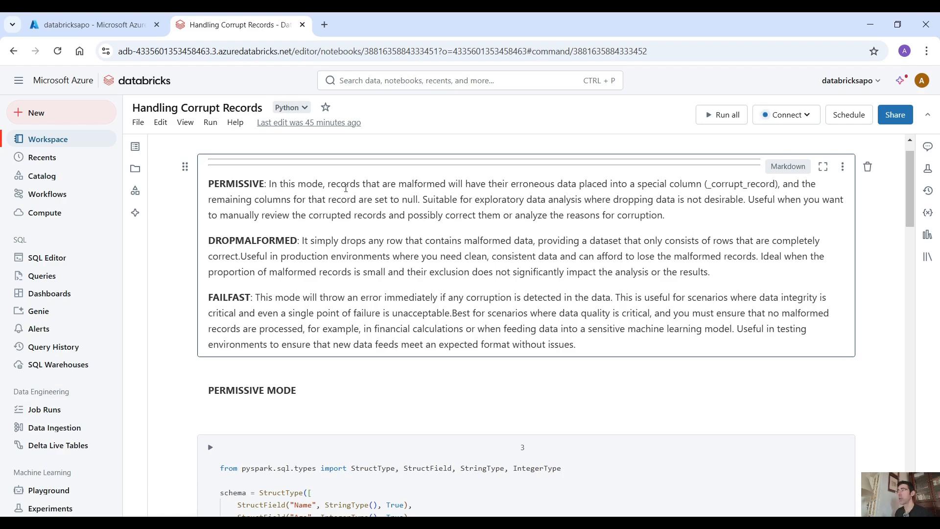
pyautogui.moveTo(336, 183); pyautogui.dragTo(423, 184)
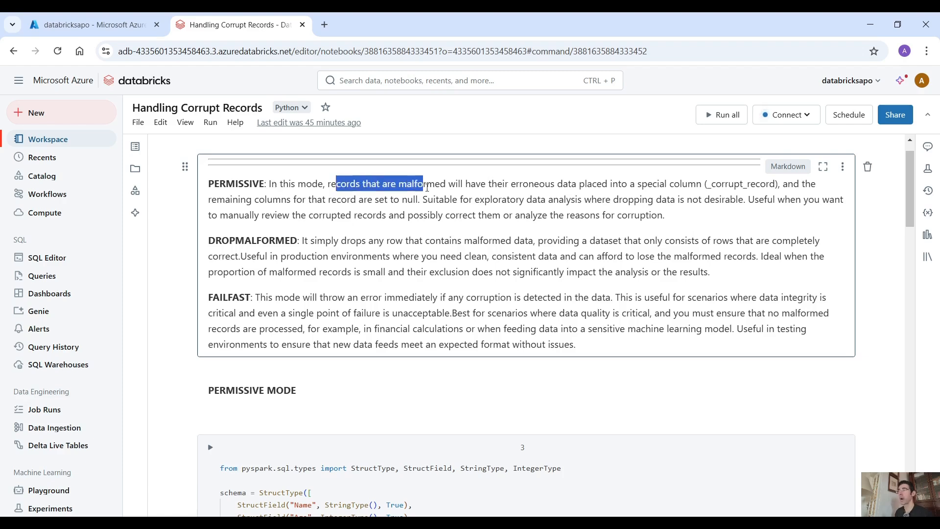
pyautogui.moveTo(423, 184); pyautogui.dragTo(508, 184)
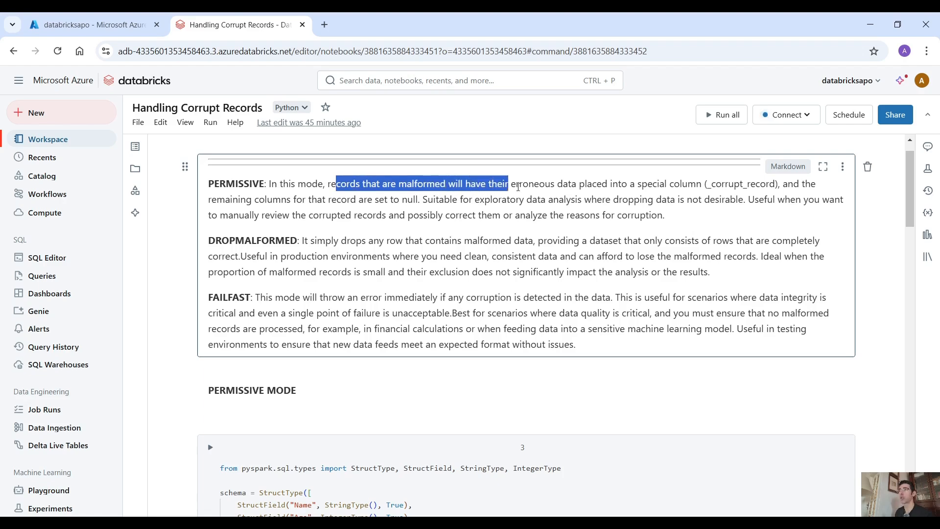
pyautogui.moveTo(508, 184); pyautogui.dragTo(689, 184)
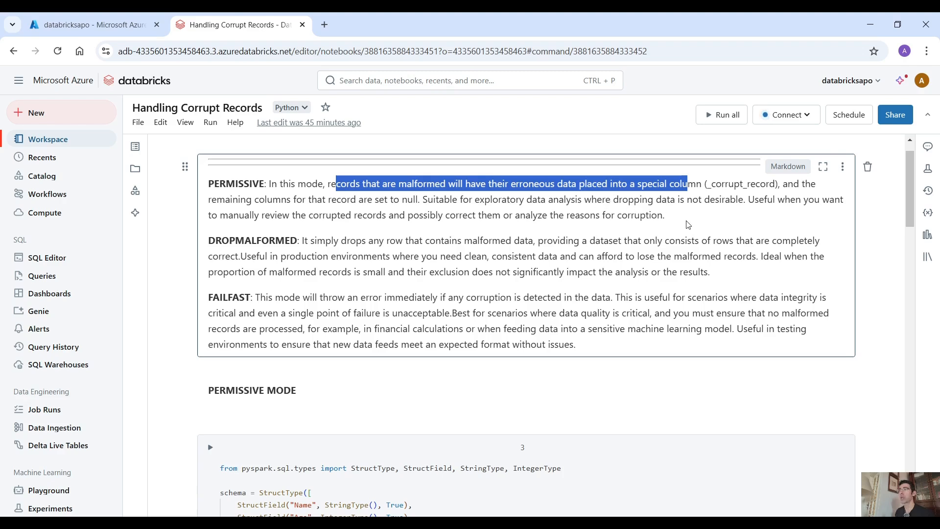
pyautogui.moveTo(753, 201)
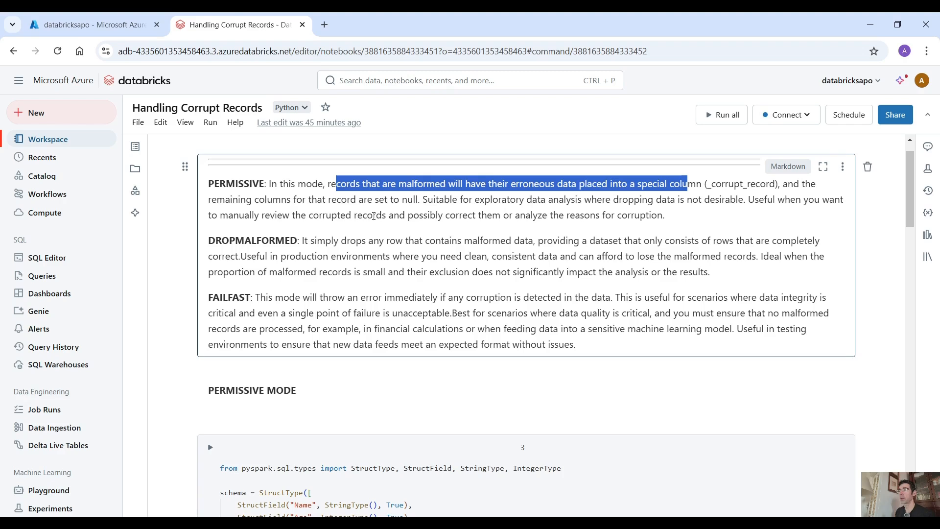
pyautogui.moveTo(500, 217)
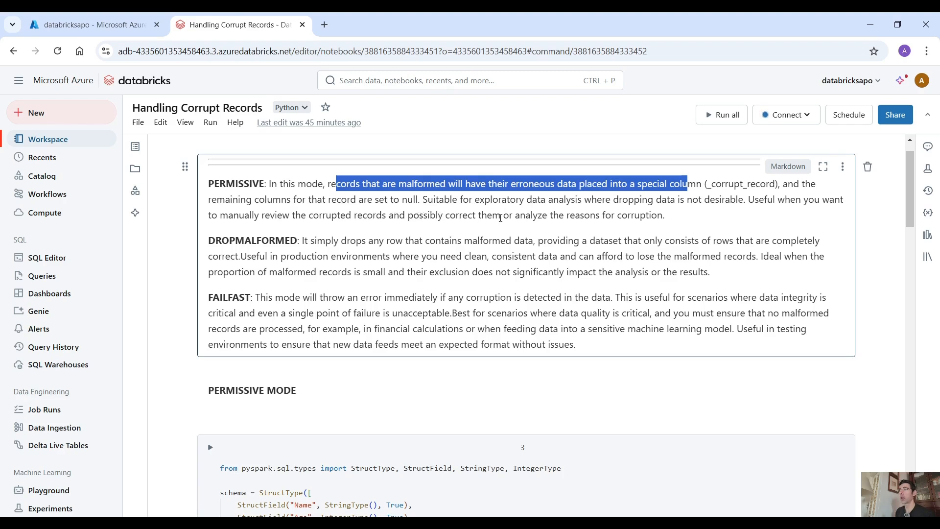
pyautogui.moveTo(687, 227)
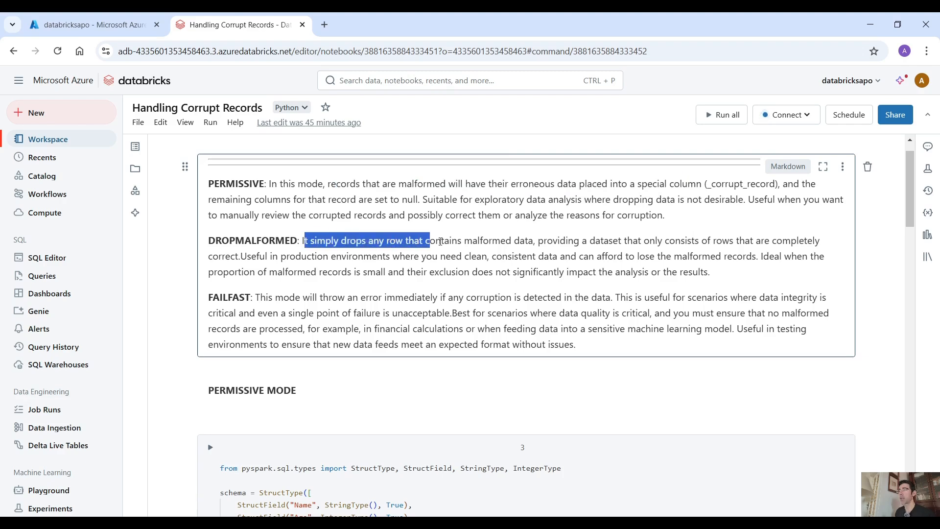
# Step: Highlight how DROPMALFORMED drops rows and when FAILFAST's immediate error helps integrity and testing
pyautogui.moveTo(429, 240); pyautogui.dragTo(531, 241)
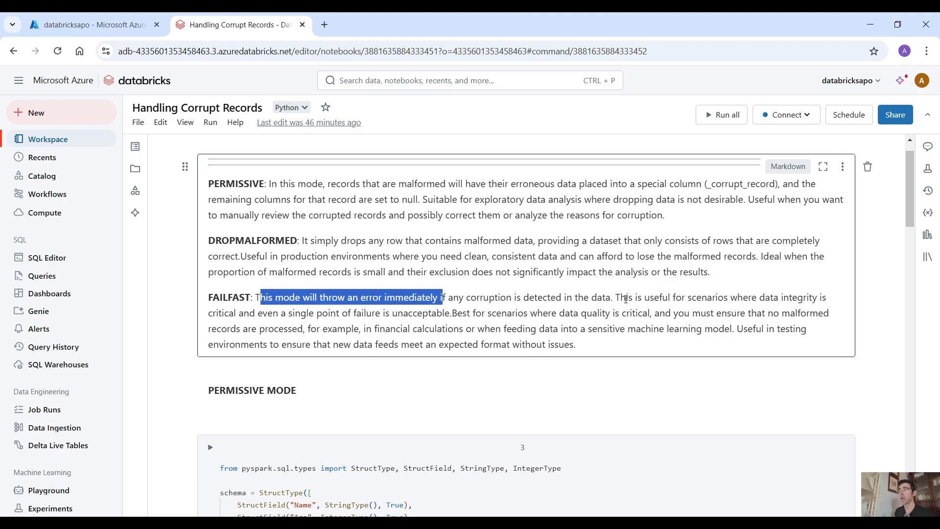
pyautogui.moveTo(612, 297); pyautogui.dragTo(702, 297)
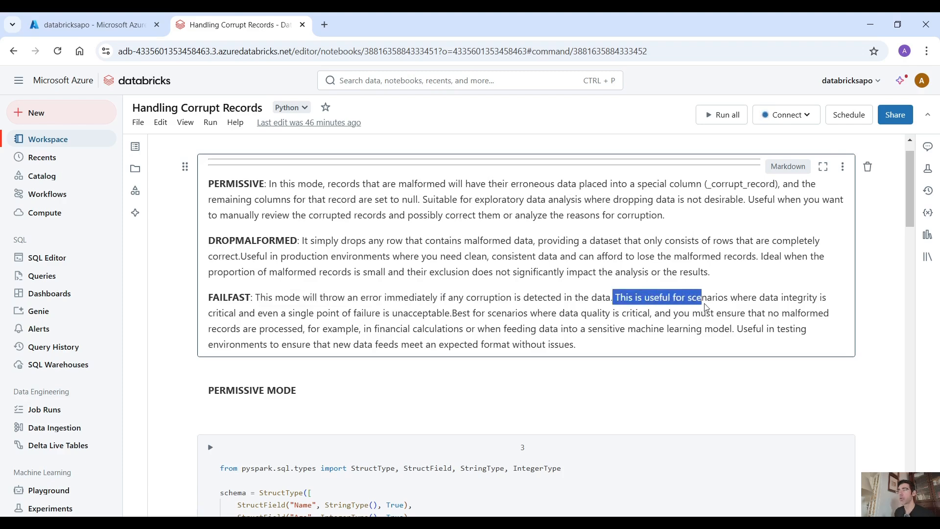
pyautogui.moveTo(702, 297); pyautogui.dragTo(707, 313)
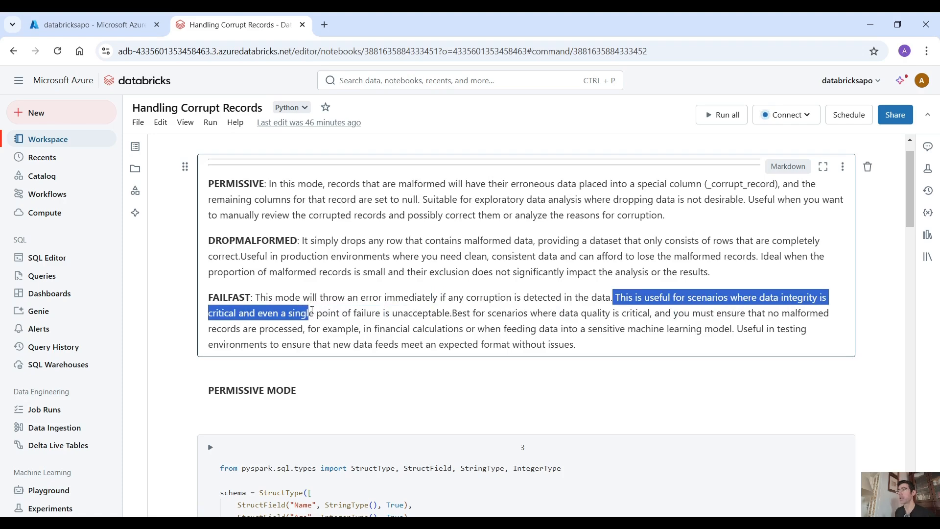
pyautogui.moveTo(309, 313); pyautogui.dragTo(405, 312)
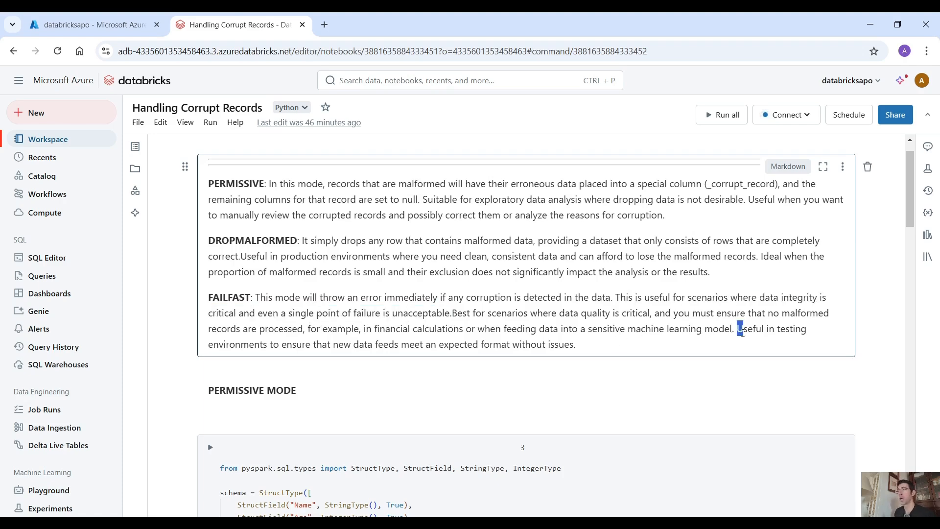
pyautogui.moveTo(739, 329); pyautogui.dragTo(574, 345)
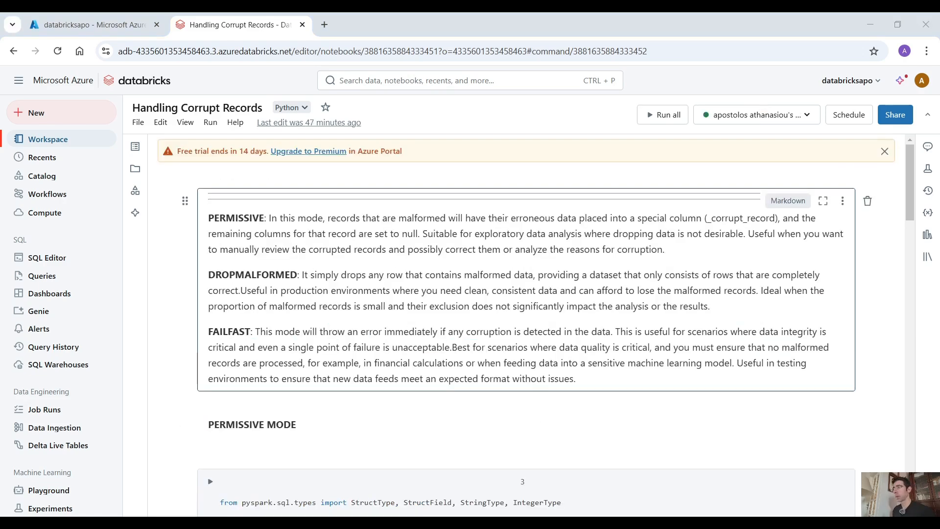
pyautogui.scroll(-3)
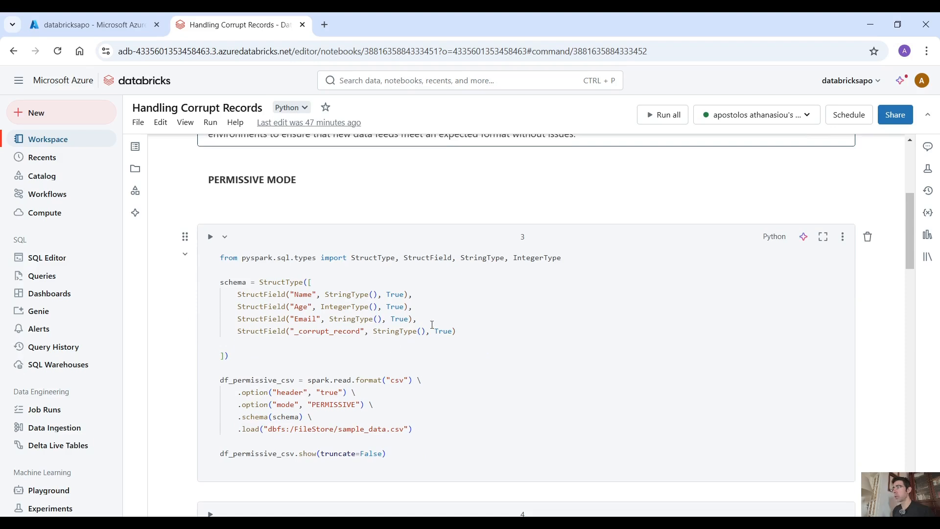
pyautogui.doubleClick(305, 294)
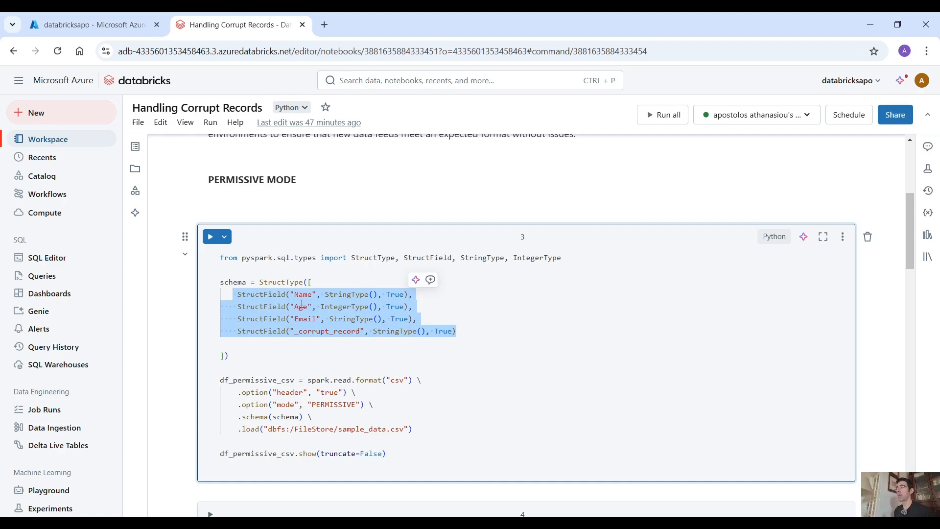
pyautogui.doubleClick(344, 307)
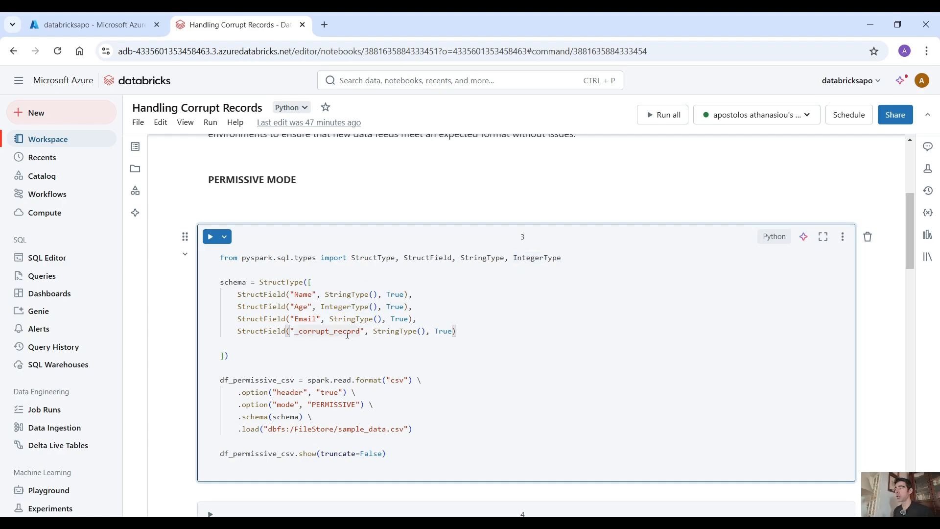
pyautogui.doubleClick(393, 330)
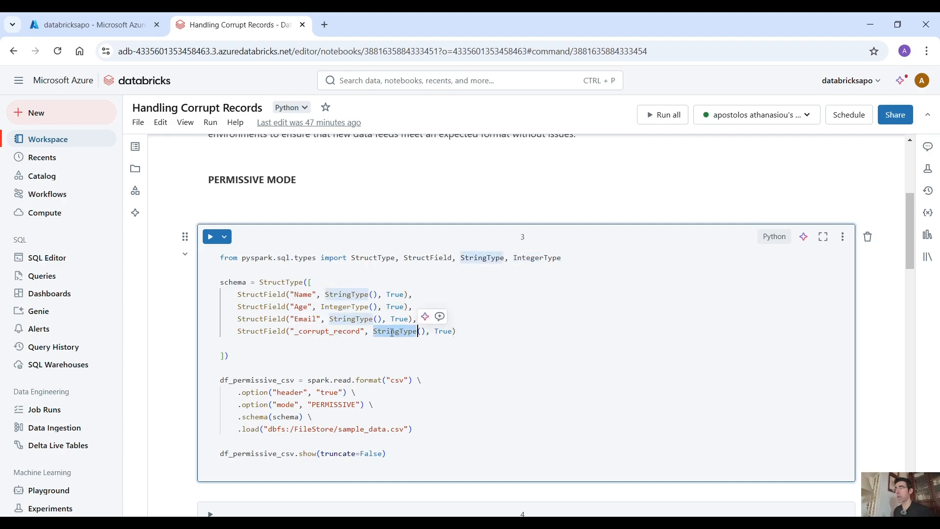
pyautogui.scroll(-3)
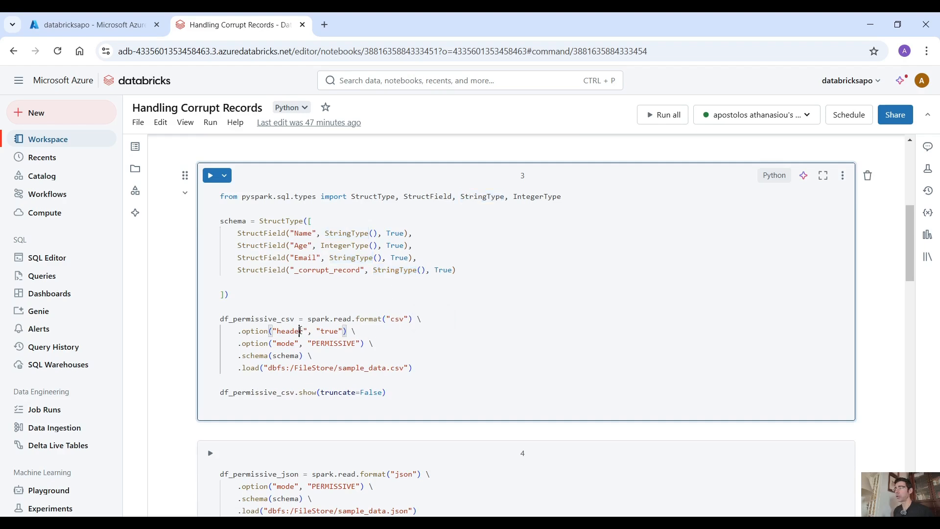
pyautogui.doubleClick(286, 343)
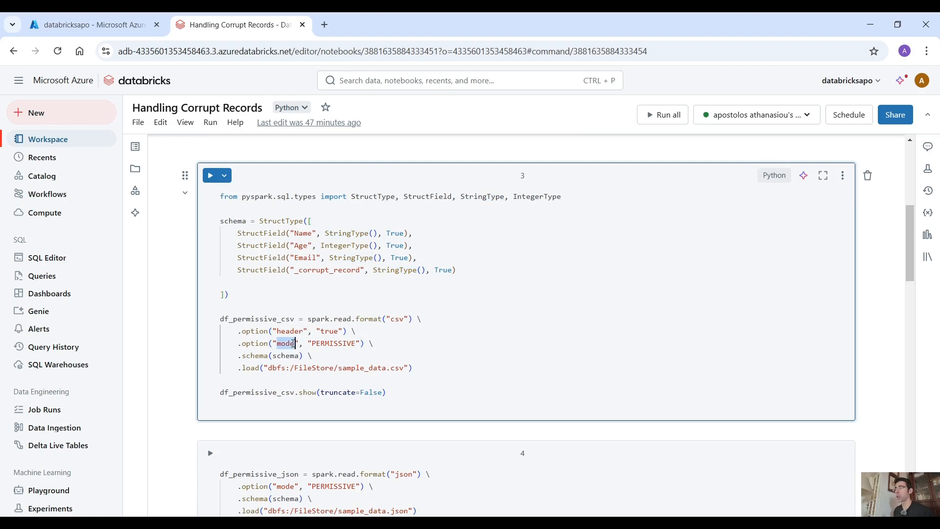
pyautogui.doubleClick(333, 343)
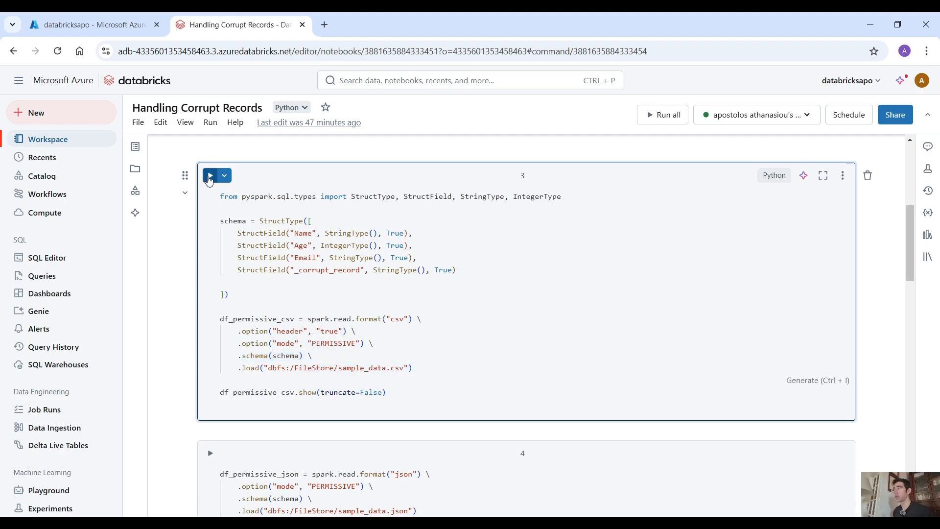
# Step: Run the PERMISSIVE CSV read cell and highlight a NULL value in its output
pyautogui.click(209, 176)
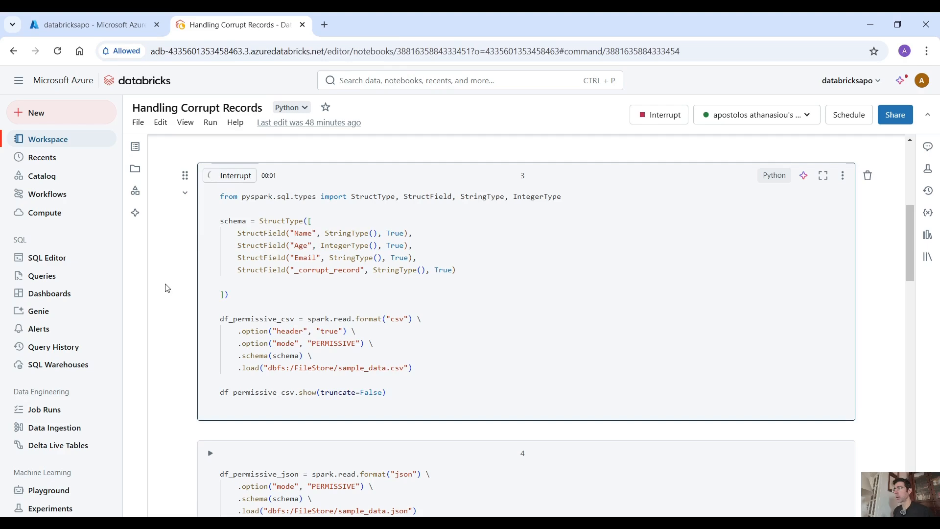
pyautogui.scroll(-3)
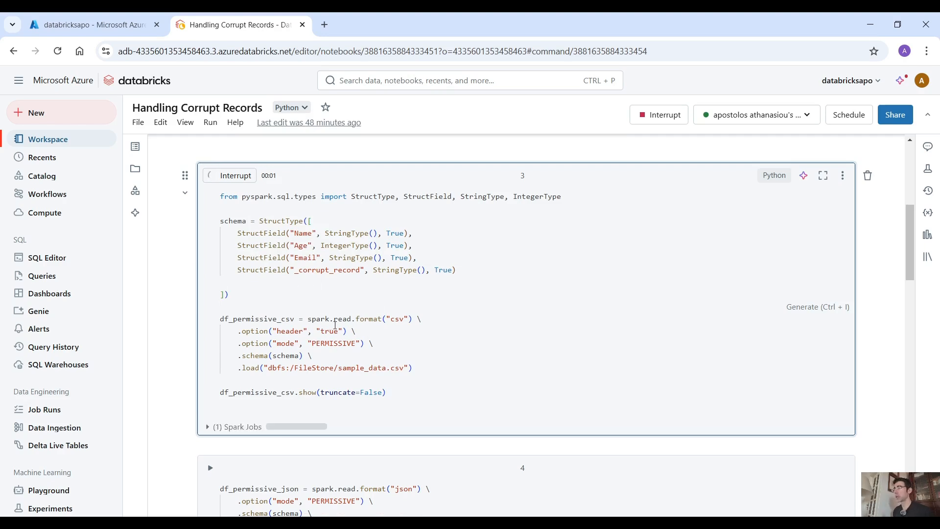
pyautogui.scroll(-3)
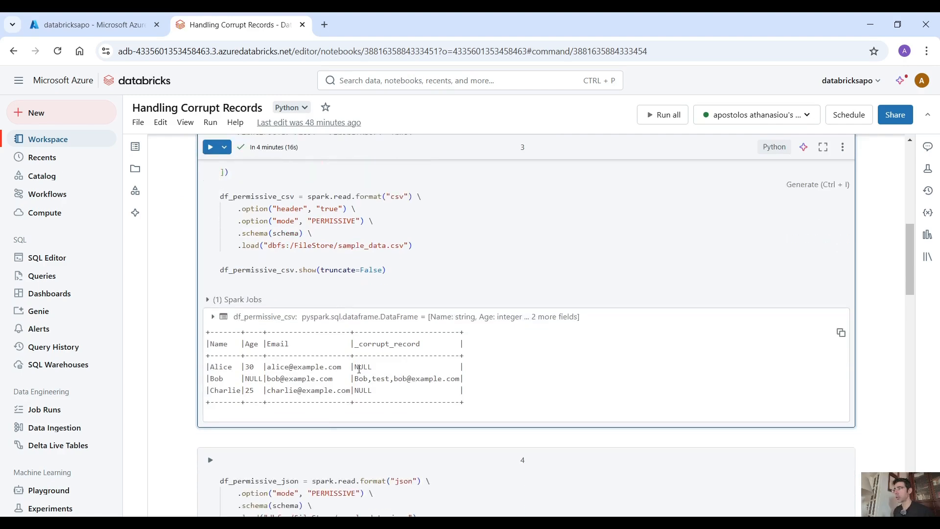
pyautogui.doubleClick(388, 343)
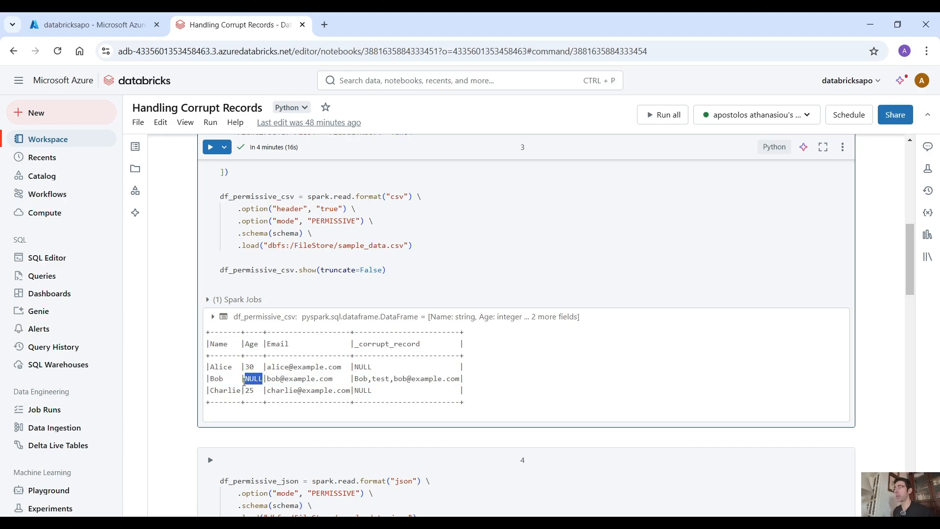
pyautogui.moveTo(218, 379)
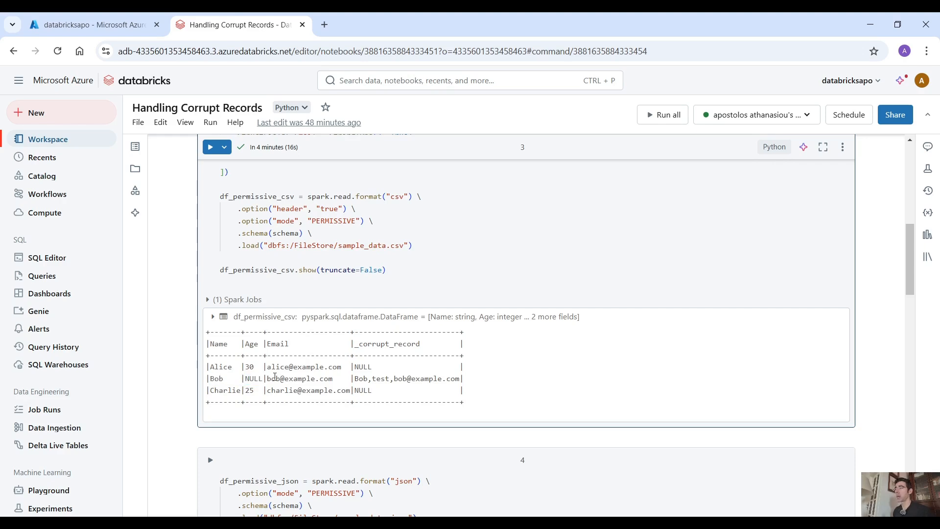
pyautogui.doubleClick(300, 379)
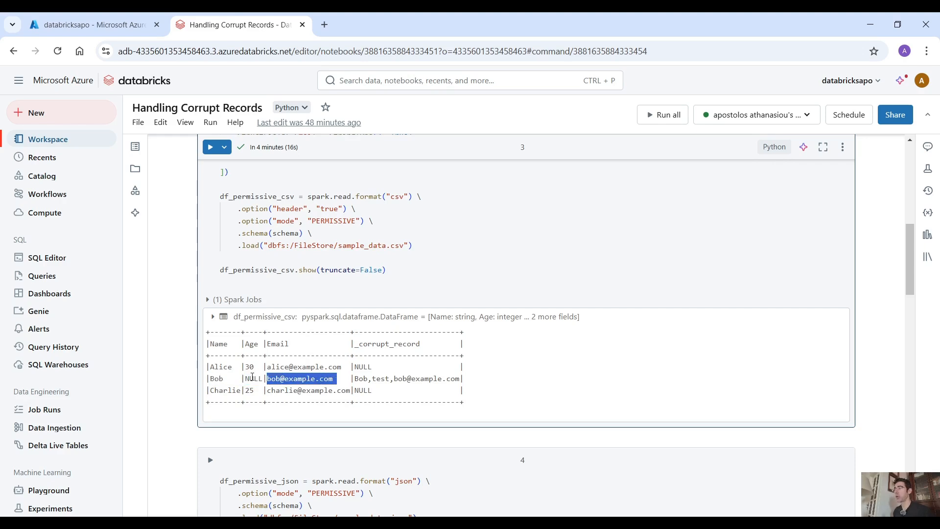
pyautogui.doubleClick(253, 378)
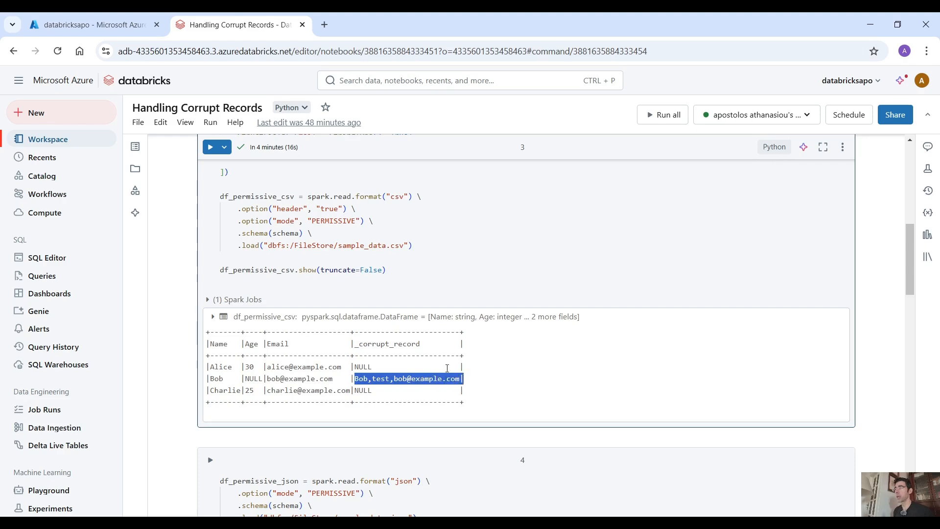
pyautogui.moveTo(406, 345)
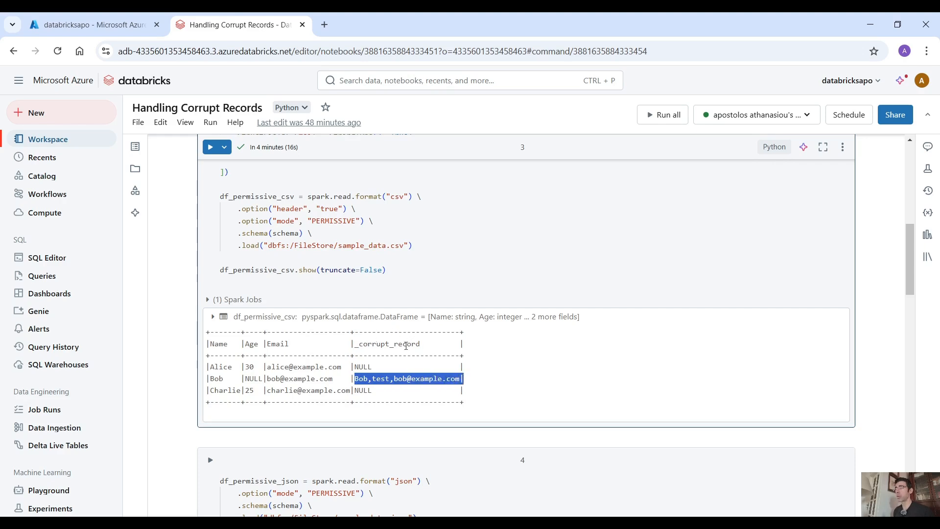
# Step: Run the PERMISSIVE JSON read cell and scroll to its output
pyautogui.scroll(-3)
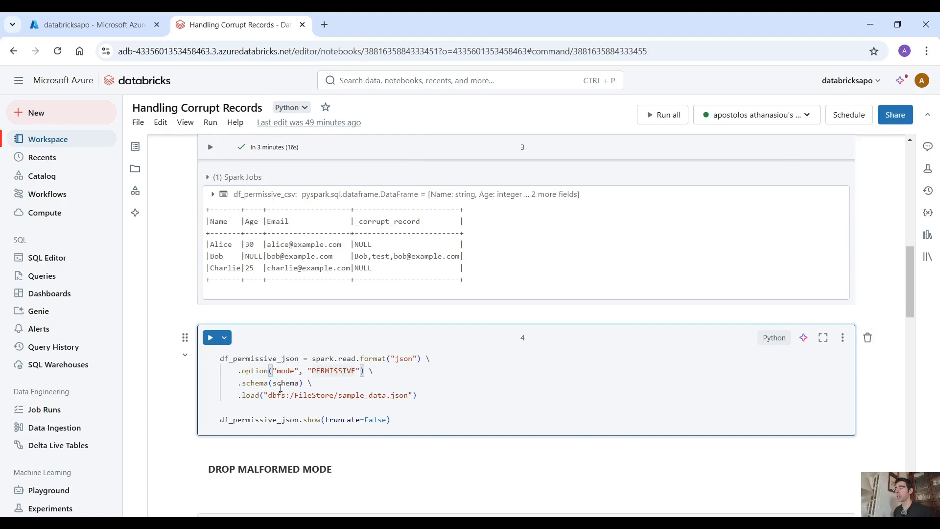
pyautogui.click(210, 337)
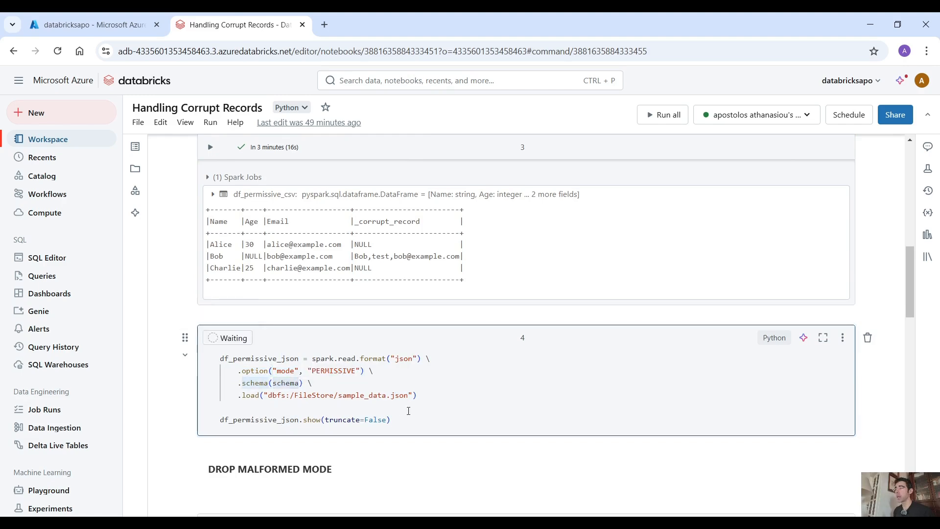
pyautogui.click(210, 337)
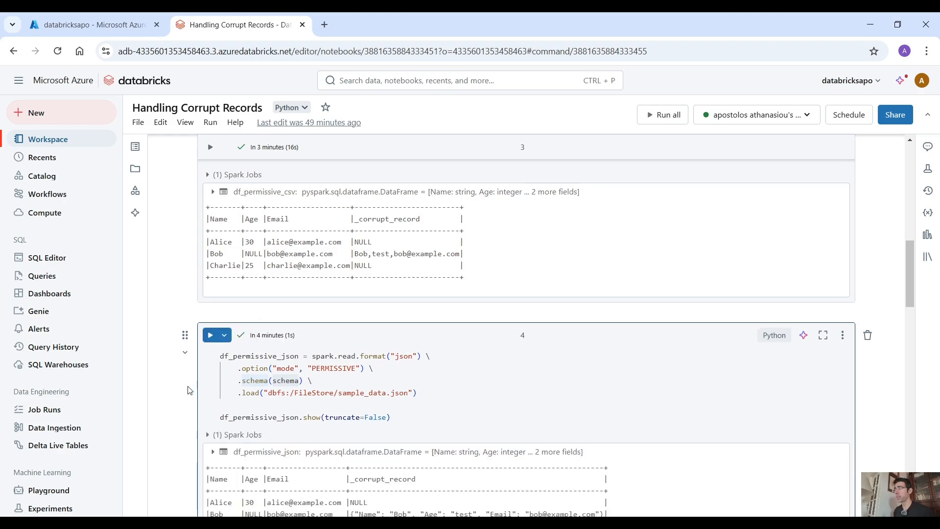
pyautogui.scroll(-3)
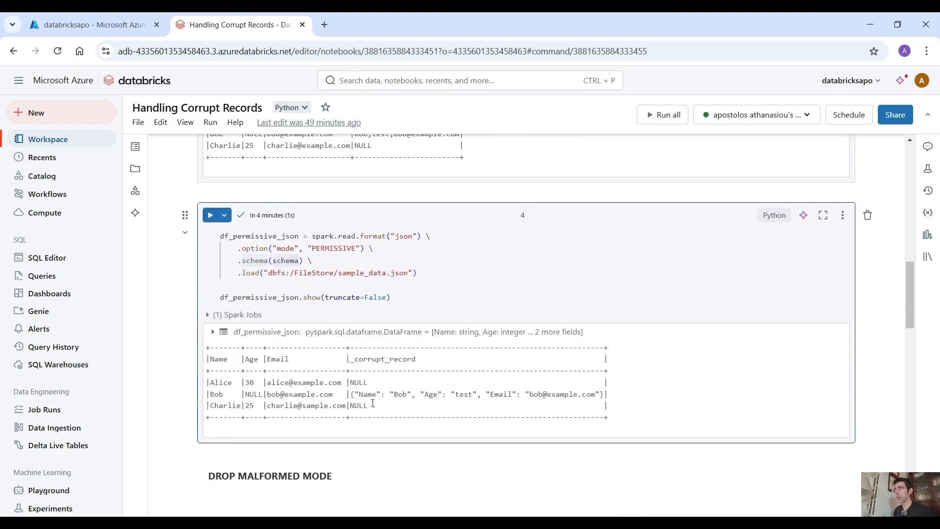
# Step: Highlight Bob's raw JSON and CSV text in the _corrupt_record columns
pyautogui.doubleClick(217, 394)
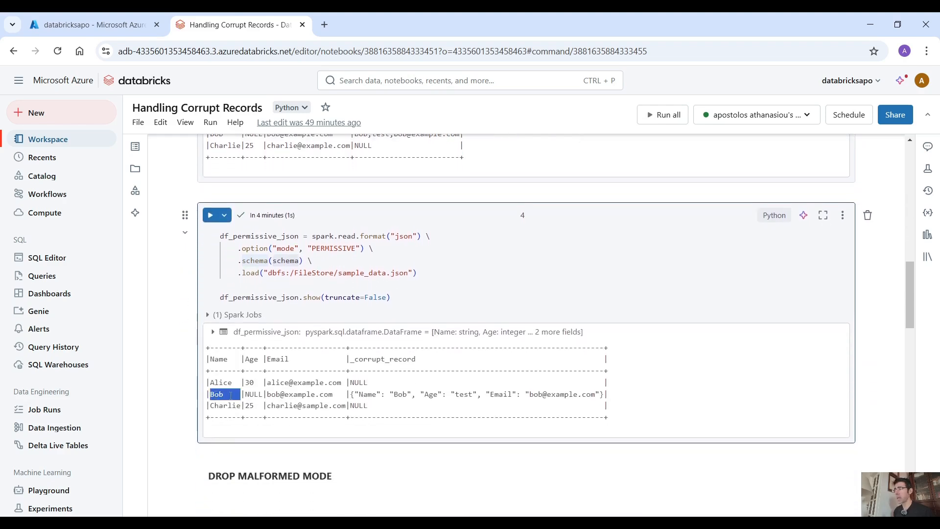
pyautogui.doubleClick(273, 394)
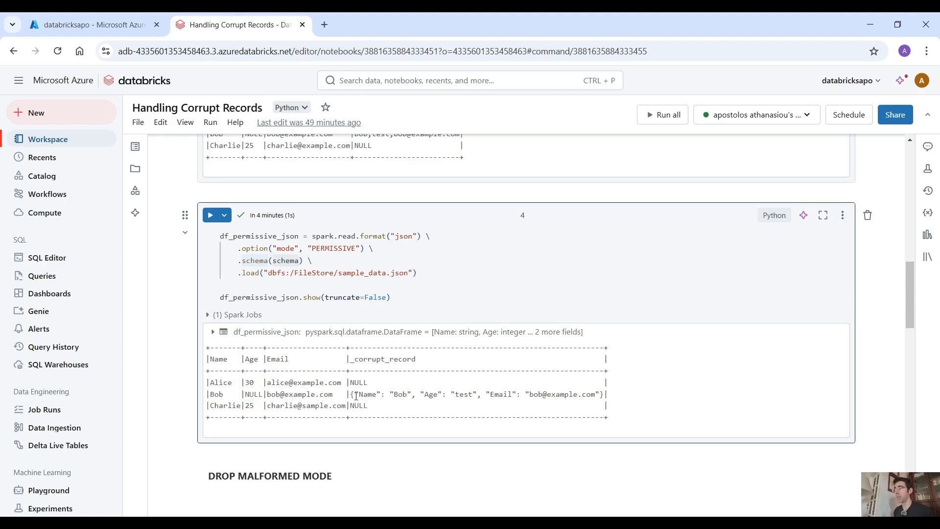
pyautogui.moveTo(354, 394); pyautogui.dragTo(599, 393)
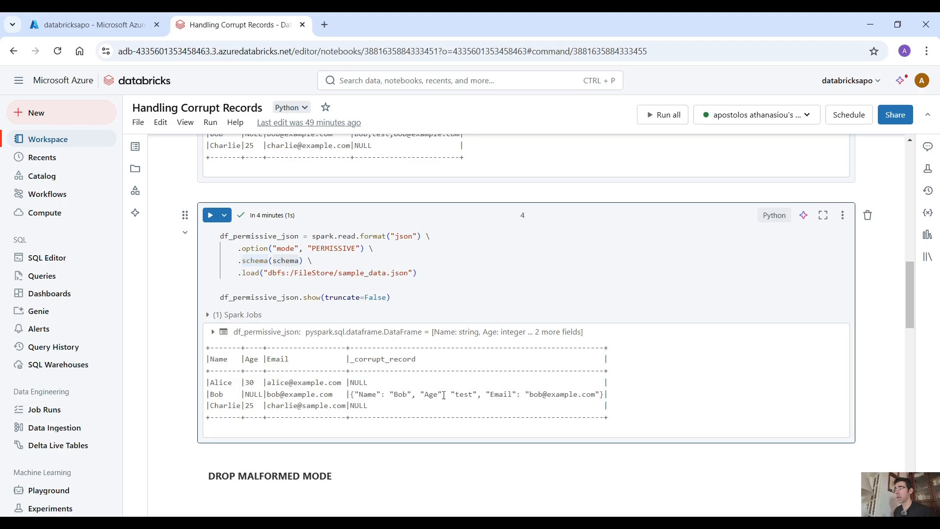
pyautogui.moveTo(433, 393); pyautogui.dragTo(603, 393)
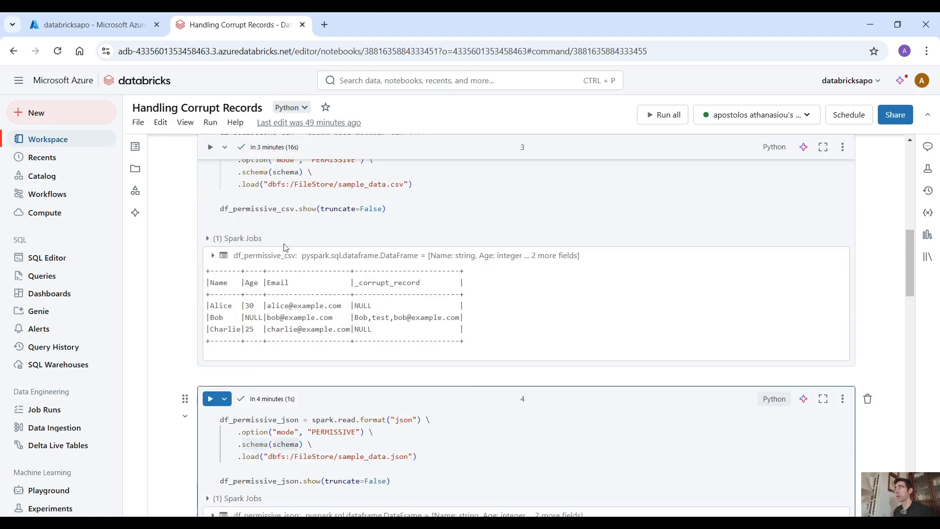
pyautogui.moveTo(359, 301); pyautogui.dragTo(433, 301)
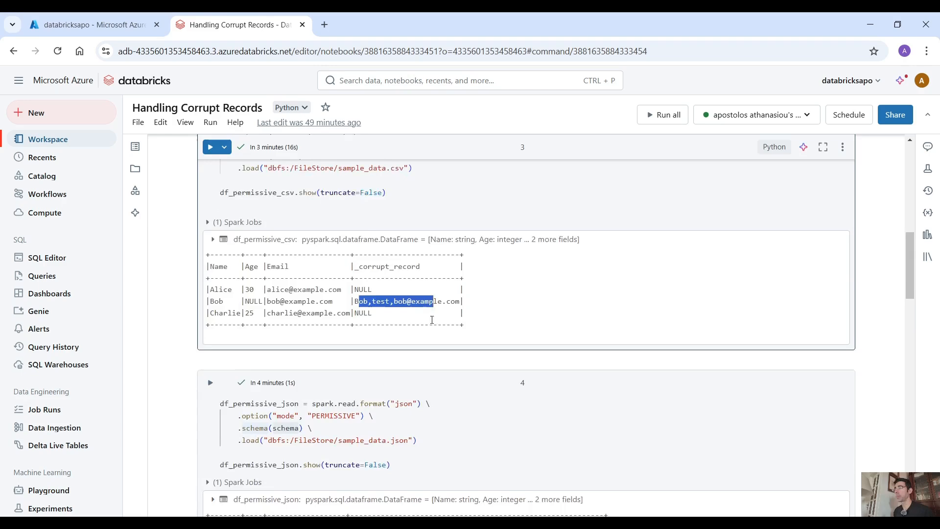
# Step: Run the DROPMALFORMED CSV read, returning only the Alice and Charlie rows
pyautogui.scroll(-3)
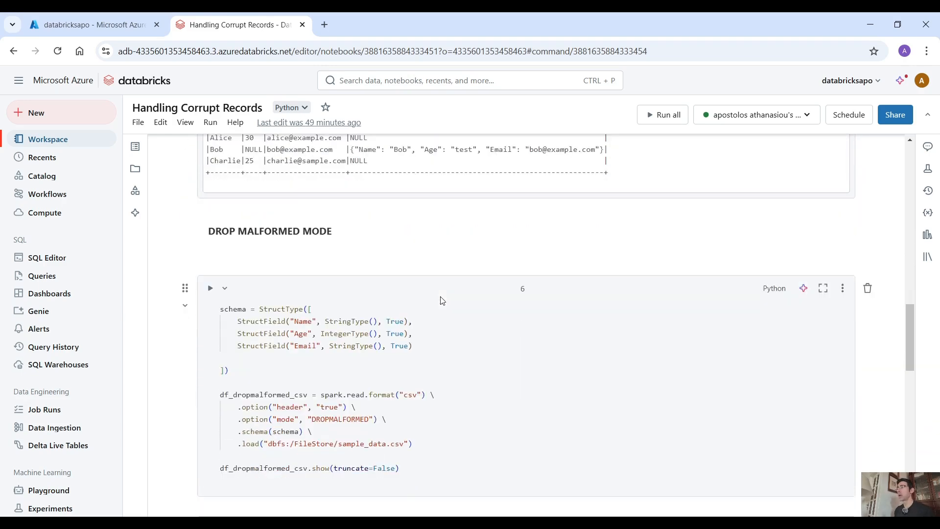
pyautogui.scroll(-3)
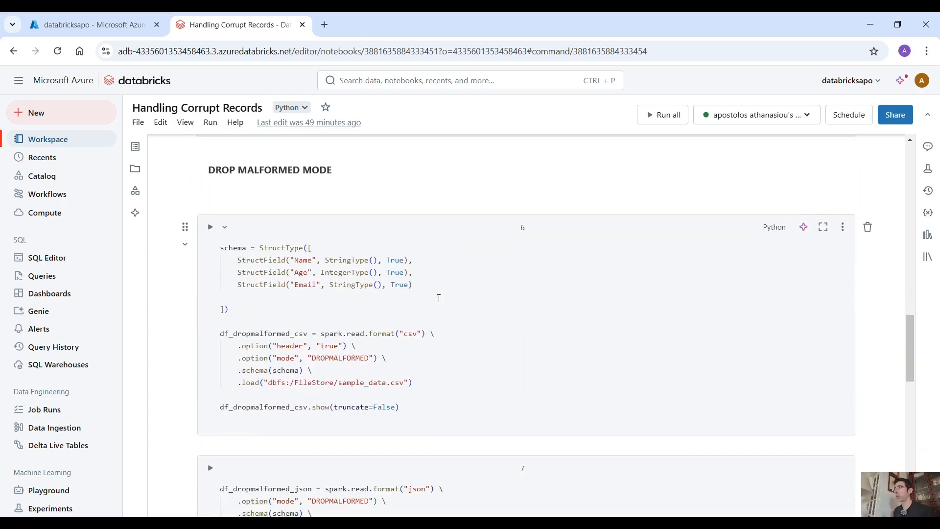
pyautogui.moveTo(238, 260); pyautogui.dragTo(412, 284)
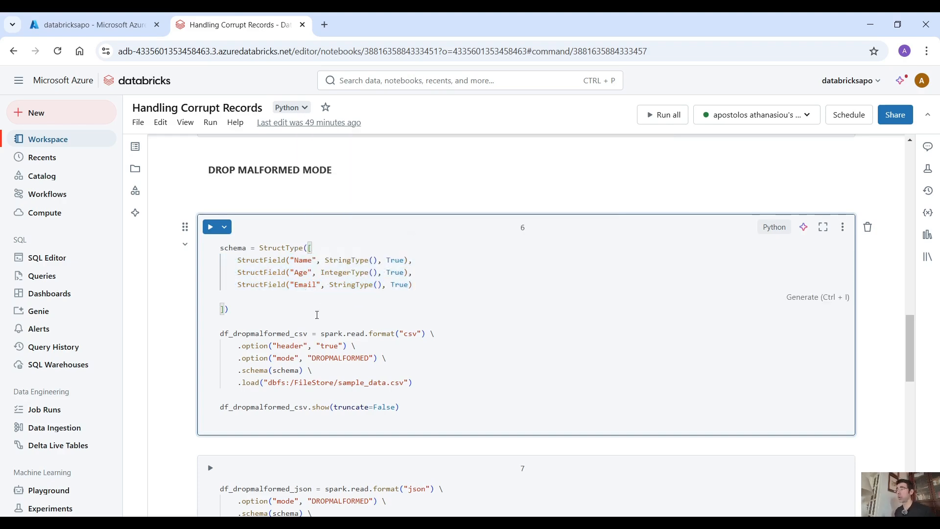
pyautogui.scroll(-3)
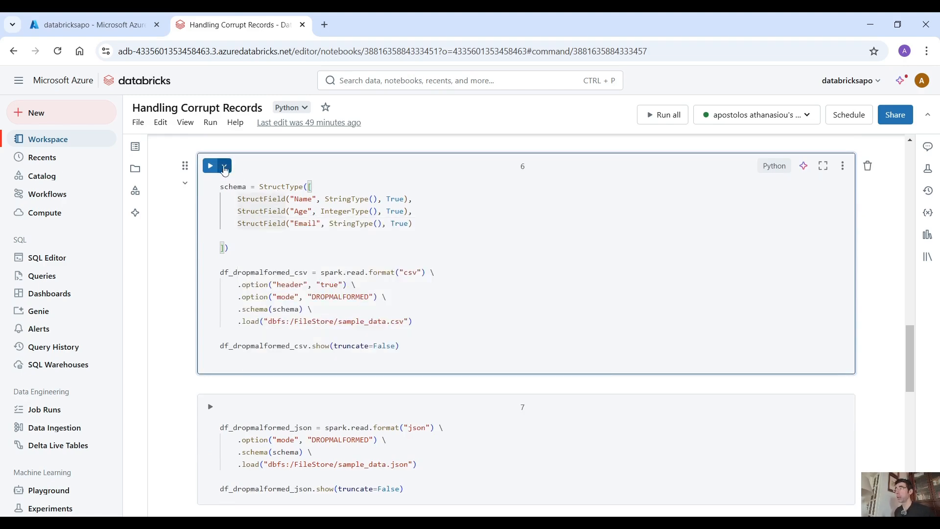
pyautogui.click(210, 166)
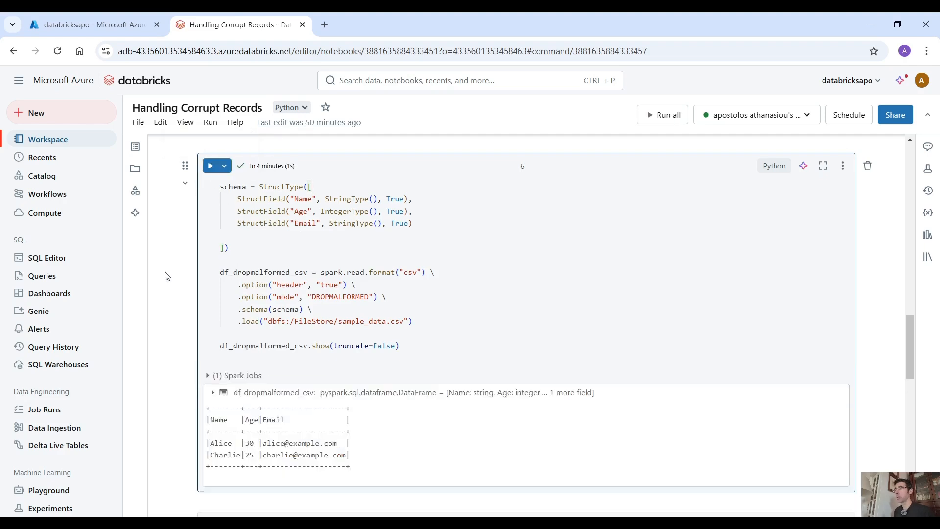
pyautogui.moveTo(313, 451)
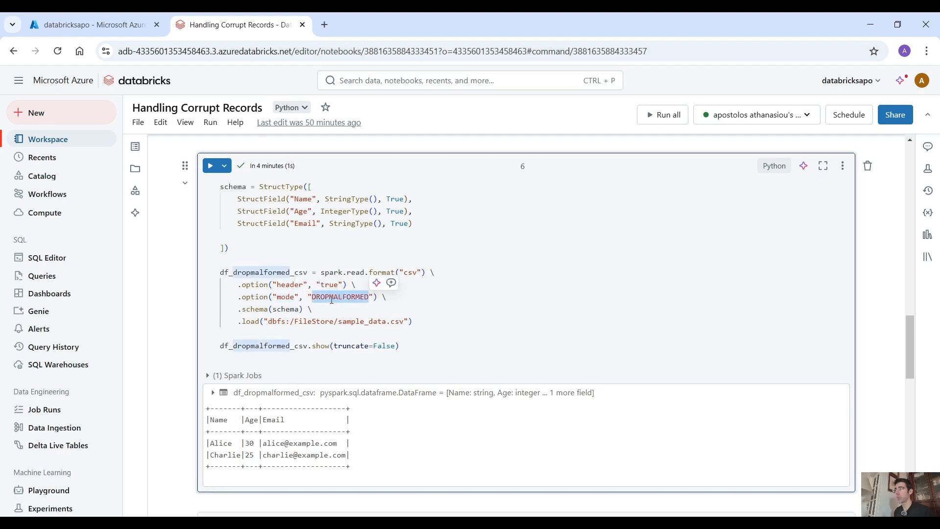
pyautogui.scroll(-3)
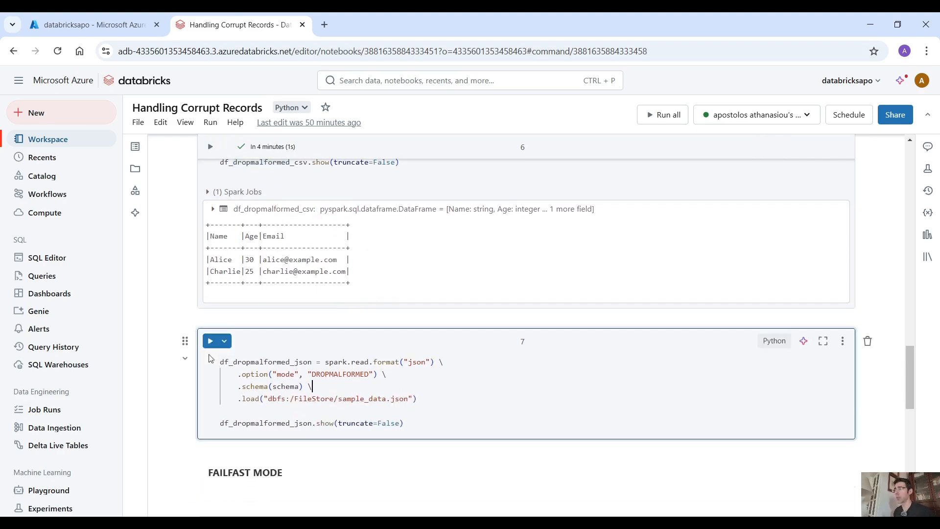
# Step: Run the DROPMALFORMED JSON read and highlight the two returned Alice and Charlie rows
pyautogui.click(210, 341)
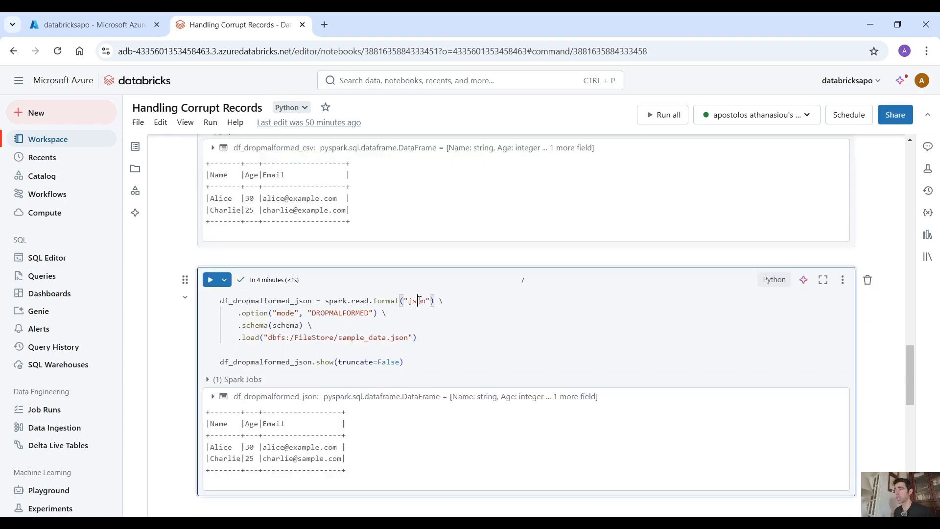
pyautogui.scroll(-3)
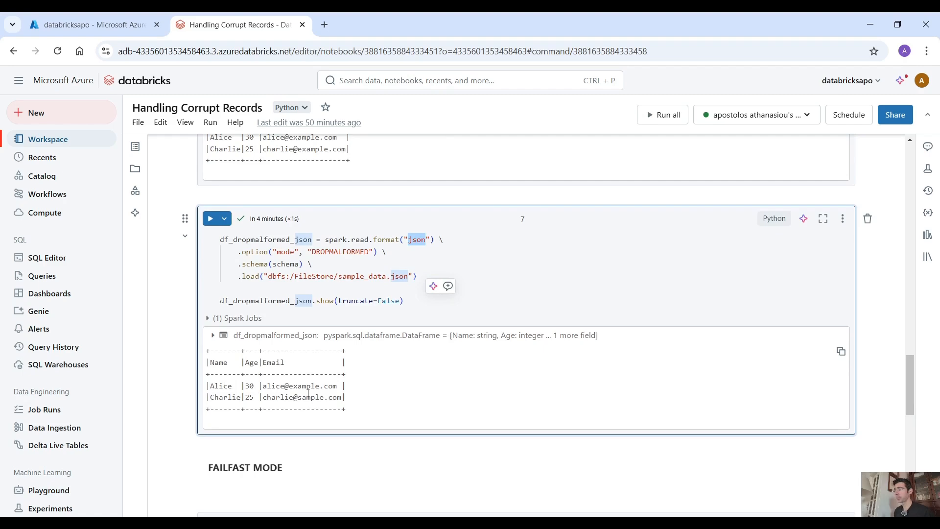
pyautogui.moveTo(207, 385); pyautogui.dragTo(344, 397)
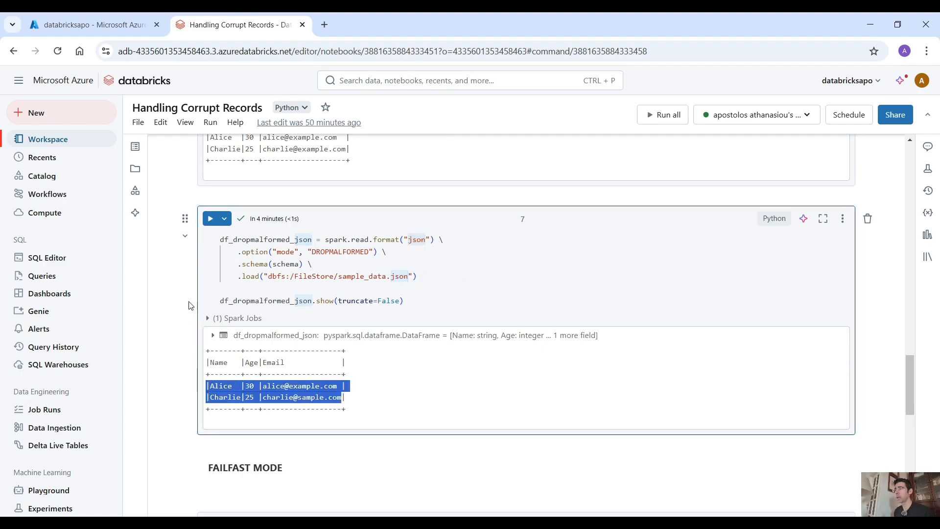
pyautogui.scroll(-3)
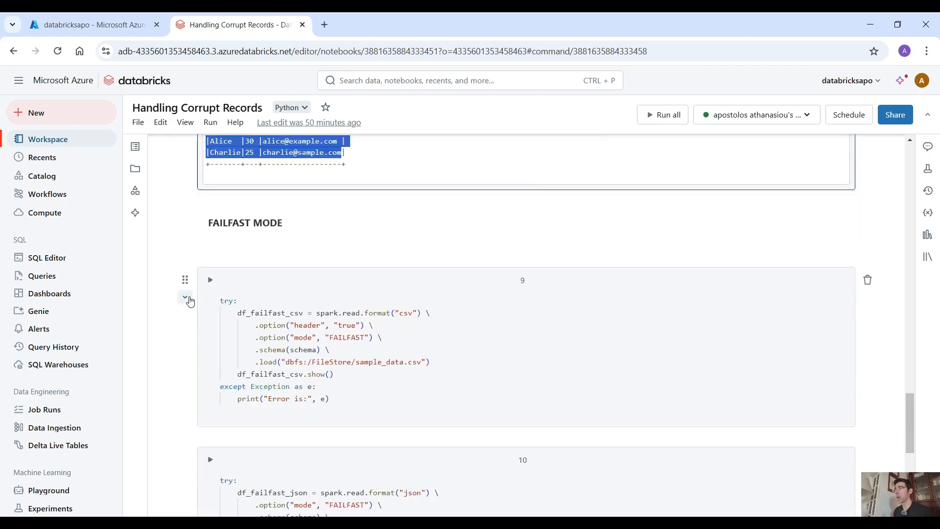
# Step: Run the FAILFAST CSV read and highlight the offending value 'test' in the error
pyautogui.scroll(-3)
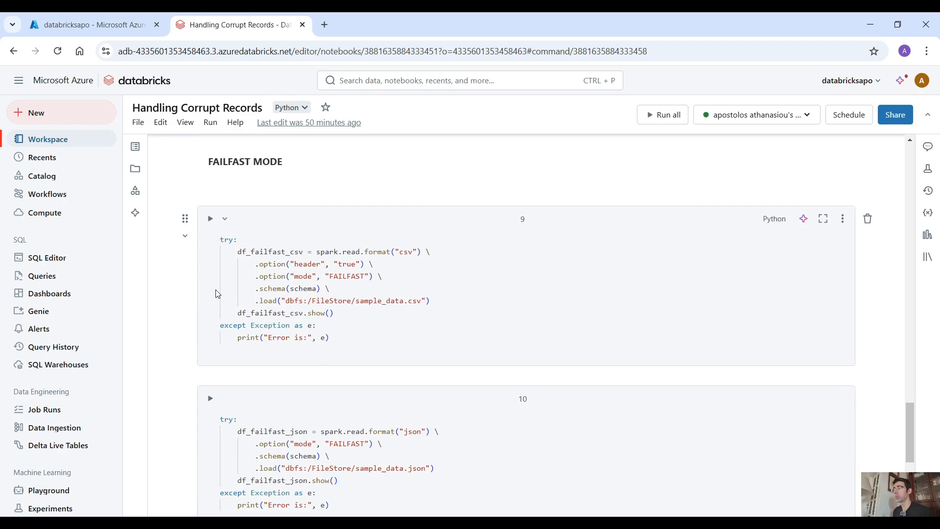
pyautogui.click(283, 326)
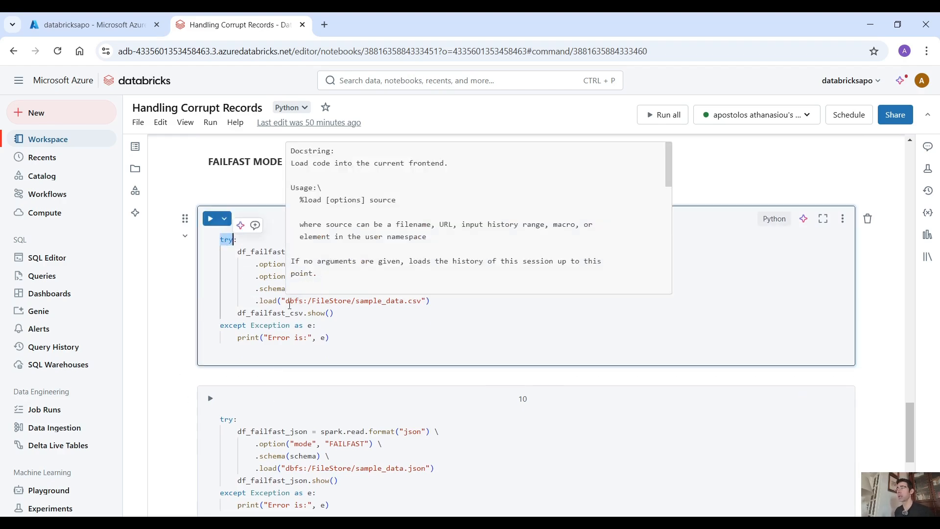
pyautogui.moveTo(210, 217)
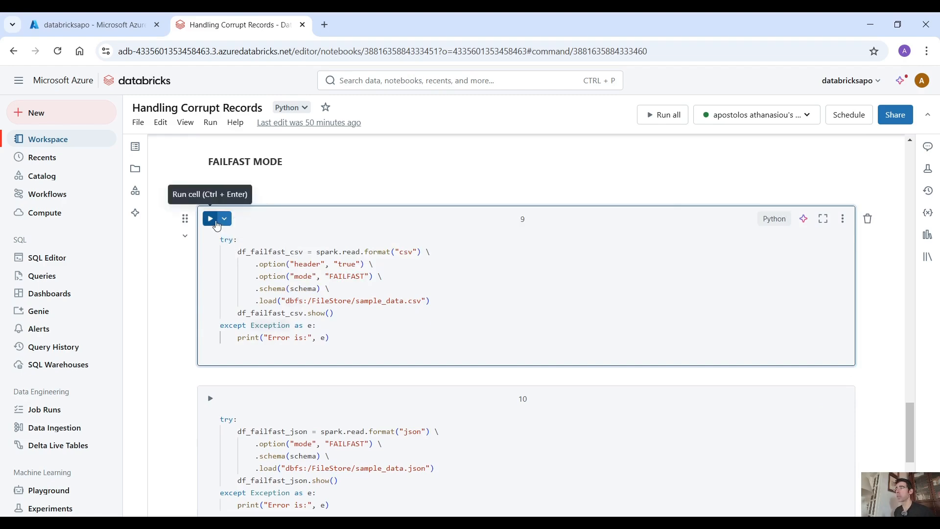
pyautogui.click(209, 218)
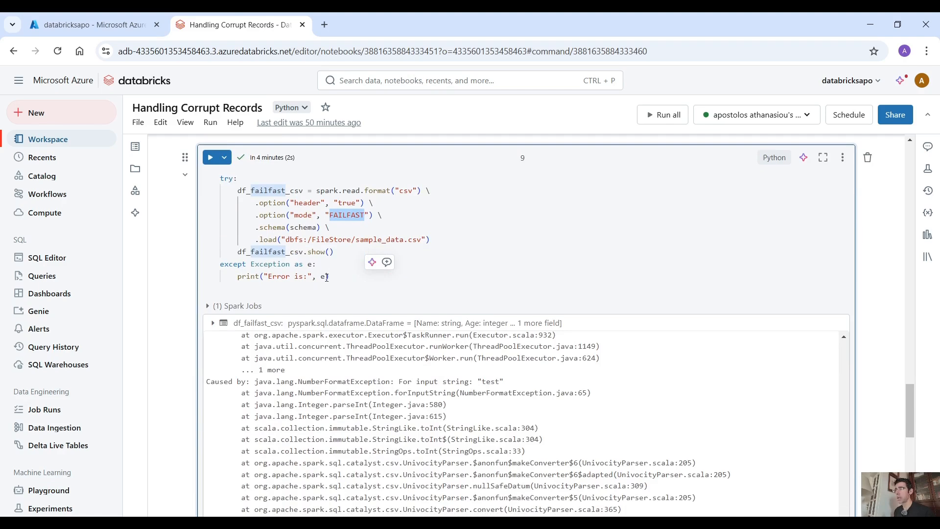
pyautogui.scroll(-3)
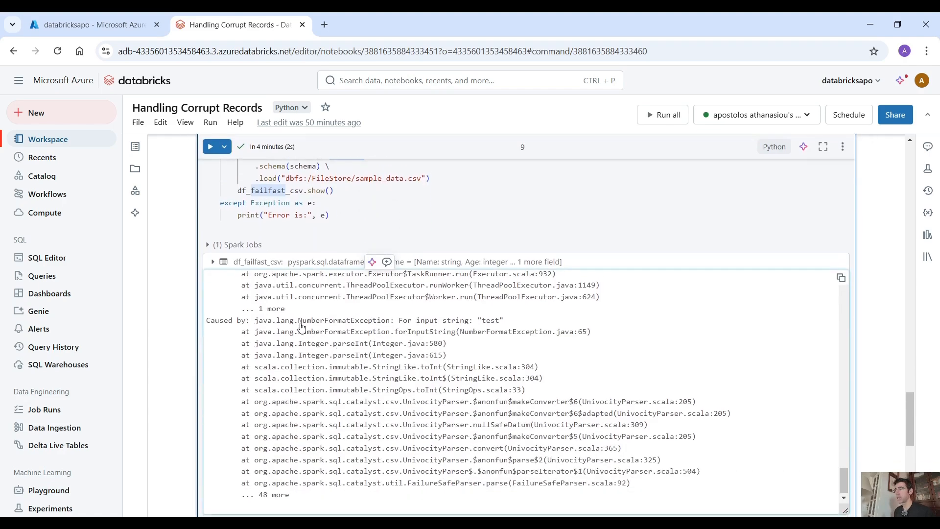
pyautogui.doubleClick(345, 320)
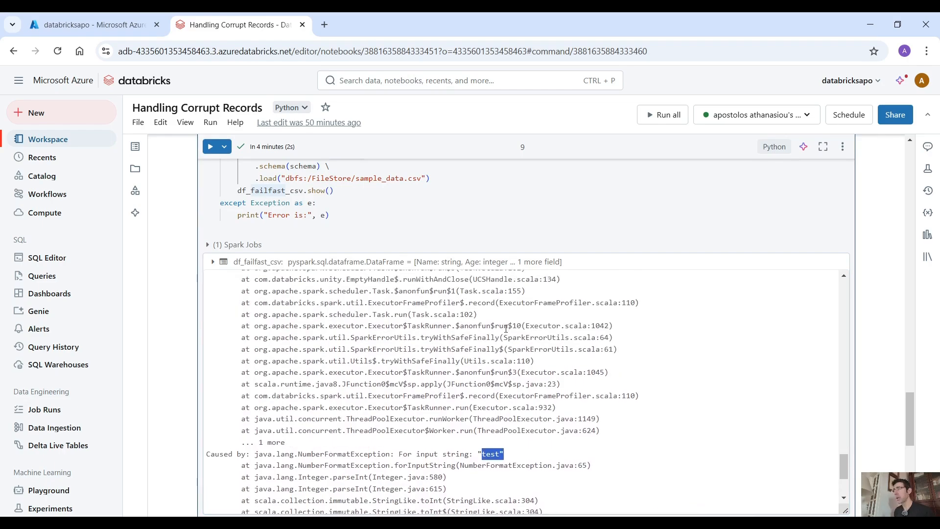
pyautogui.scroll(-3)
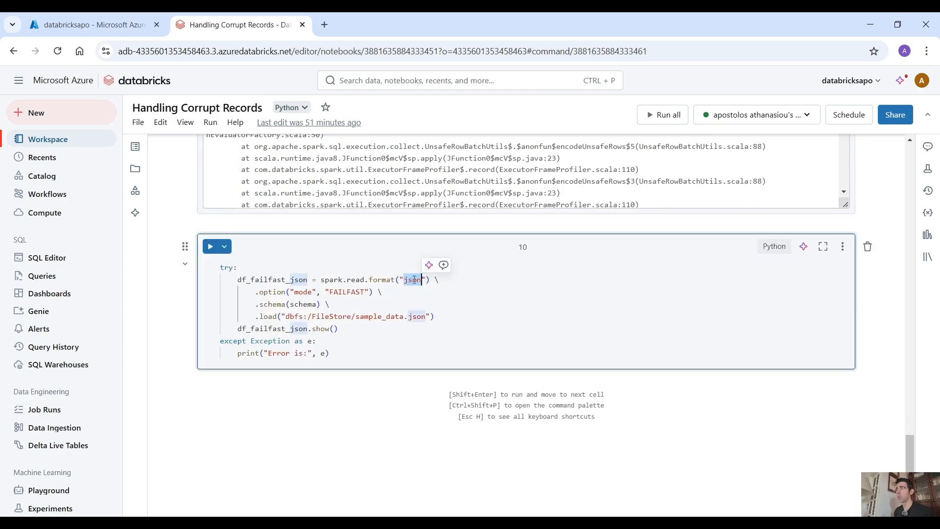
# Step: Run the FAILFAST JSON read, highlighting the cannot-parse error details and the FAILFAST mode option
pyautogui.click(210, 246)
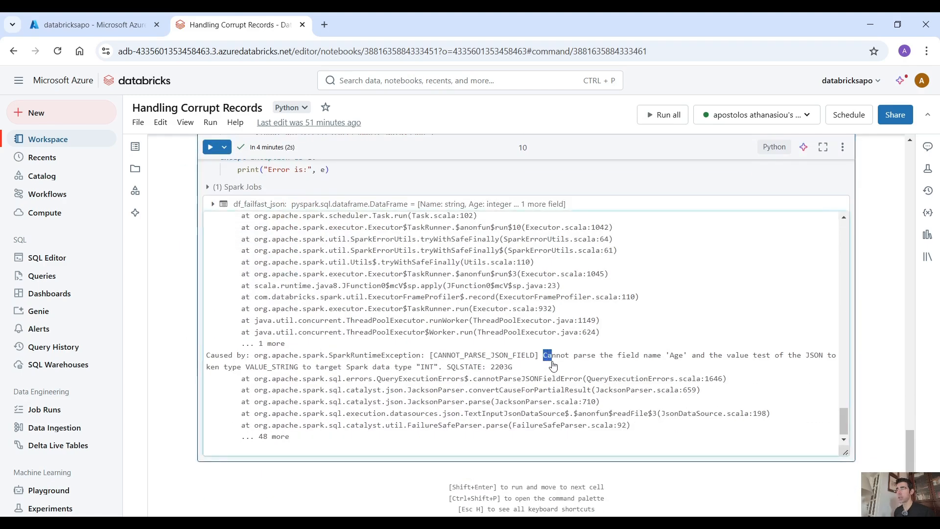
pyautogui.doubleClick(556, 355)
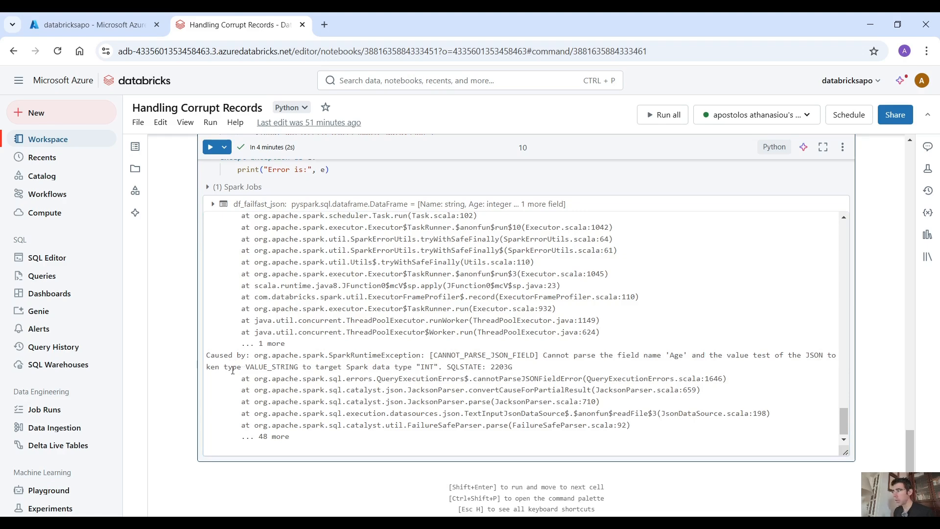
pyautogui.doubleClick(268, 367)
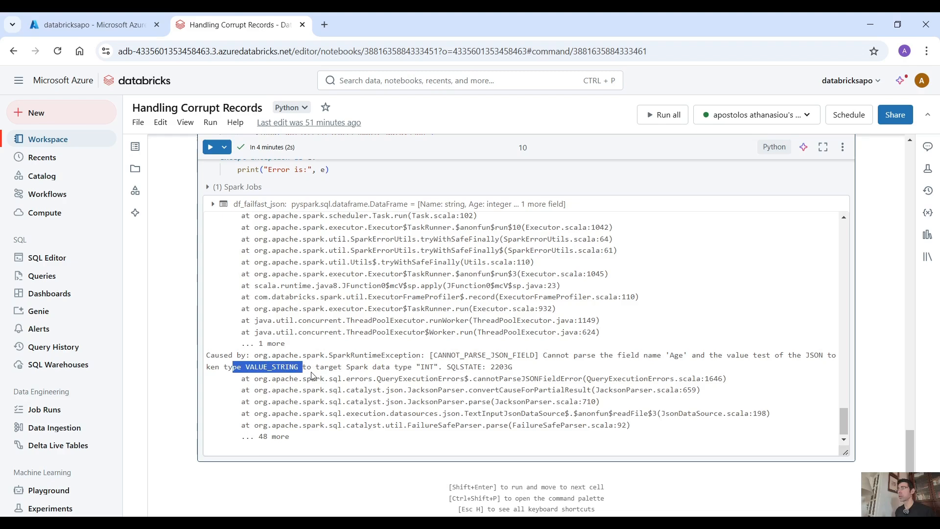
pyautogui.click(444, 374)
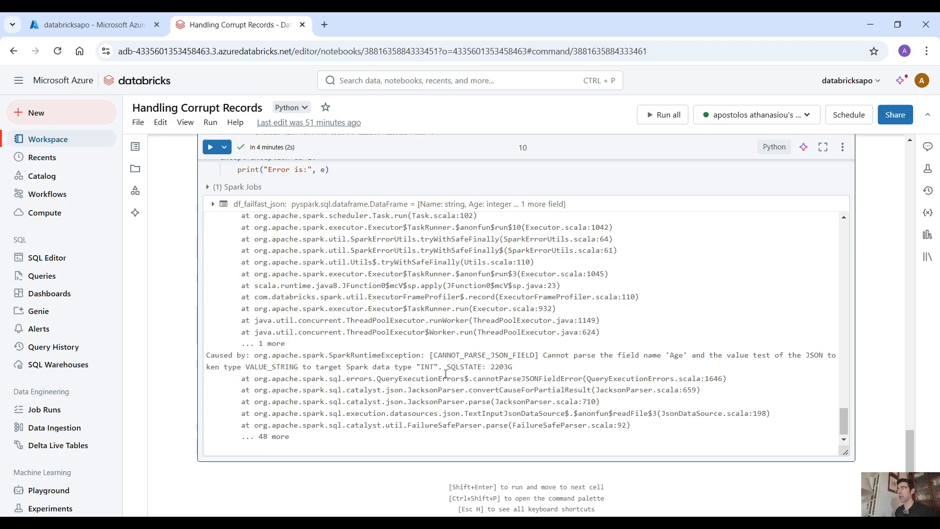
pyautogui.moveTo(284, 355); pyautogui.dragTo(438, 366)
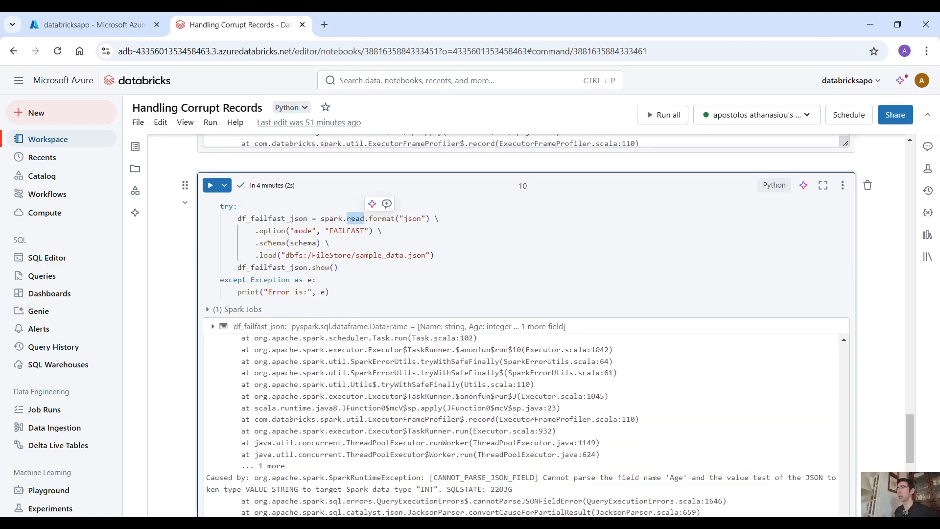
pyautogui.doubleClick(348, 230)
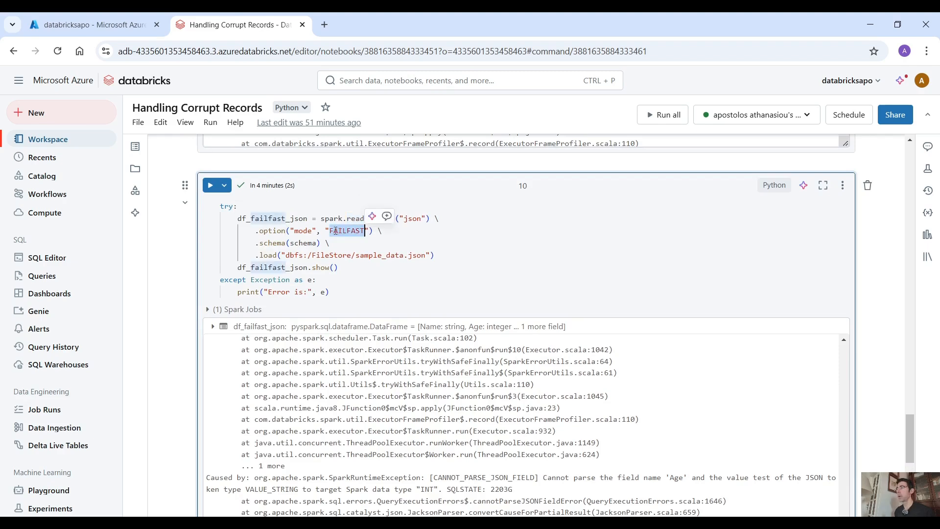